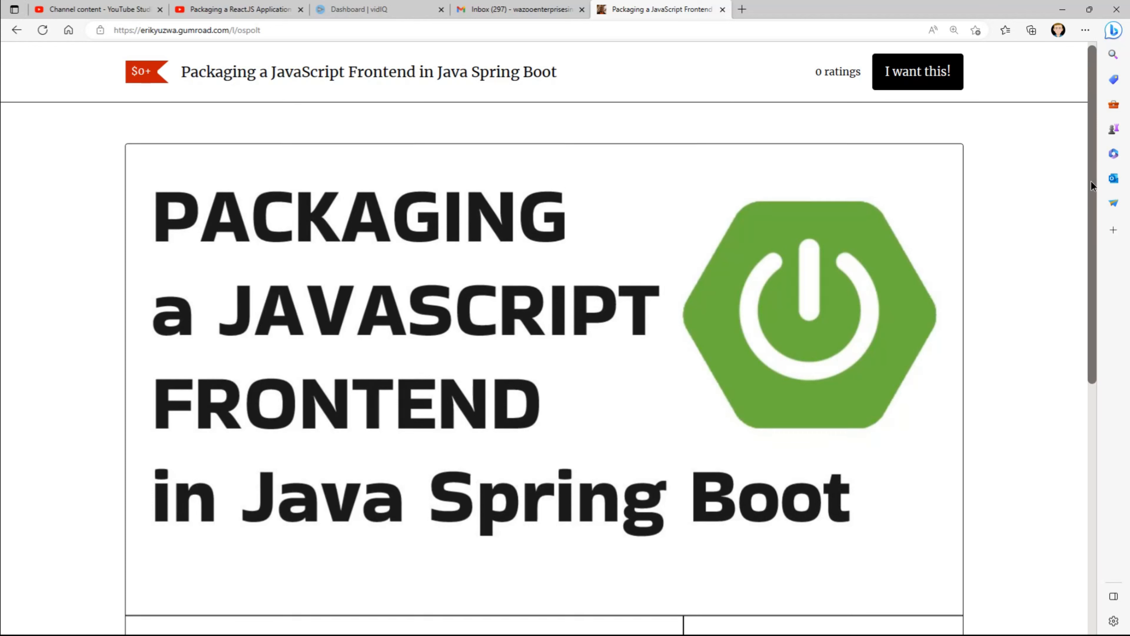
{"action": "scroll", "scroll_direction": "down", "scroll_amount": 3}
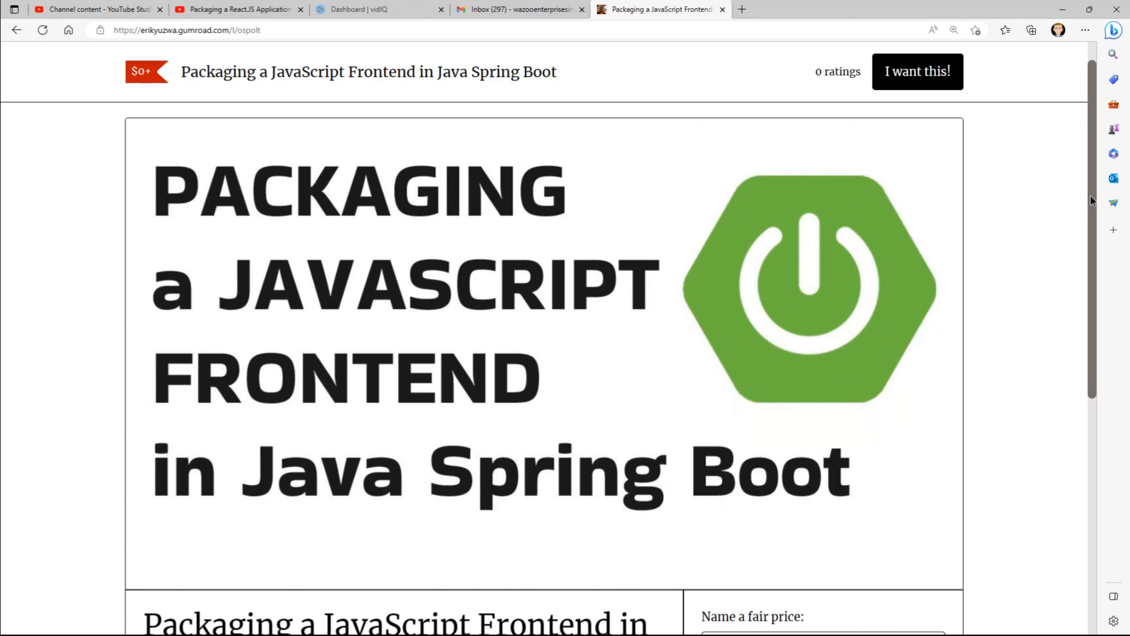
{"action": "scroll", "scroll_direction": "down", "scroll_amount": 3}
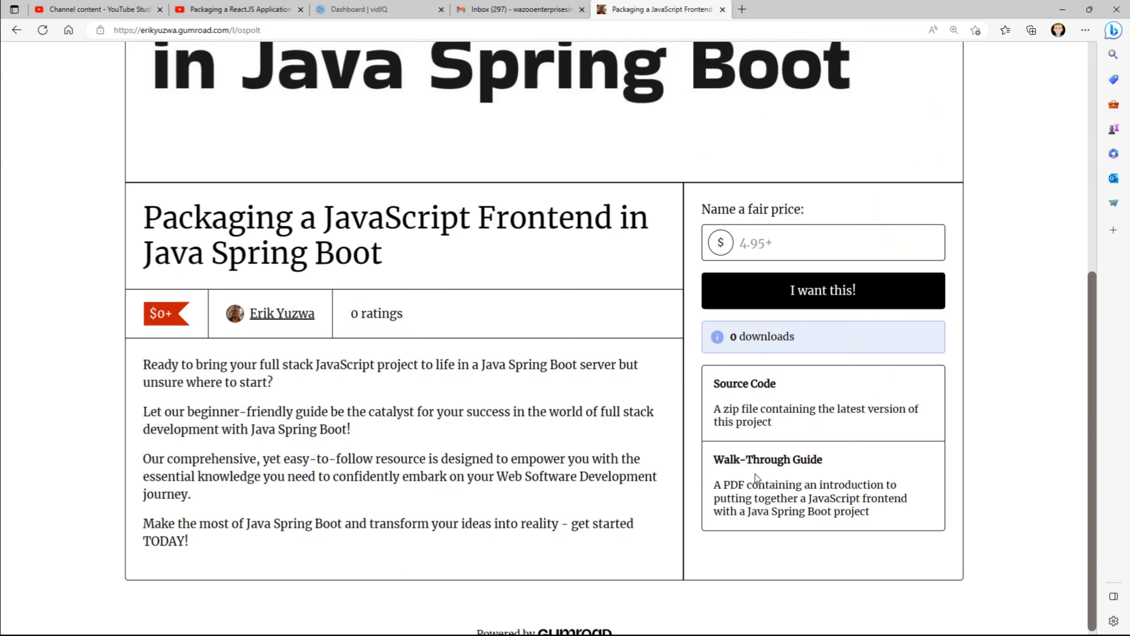
{"action": "mouse_move", "coordinate": [762, 476]}
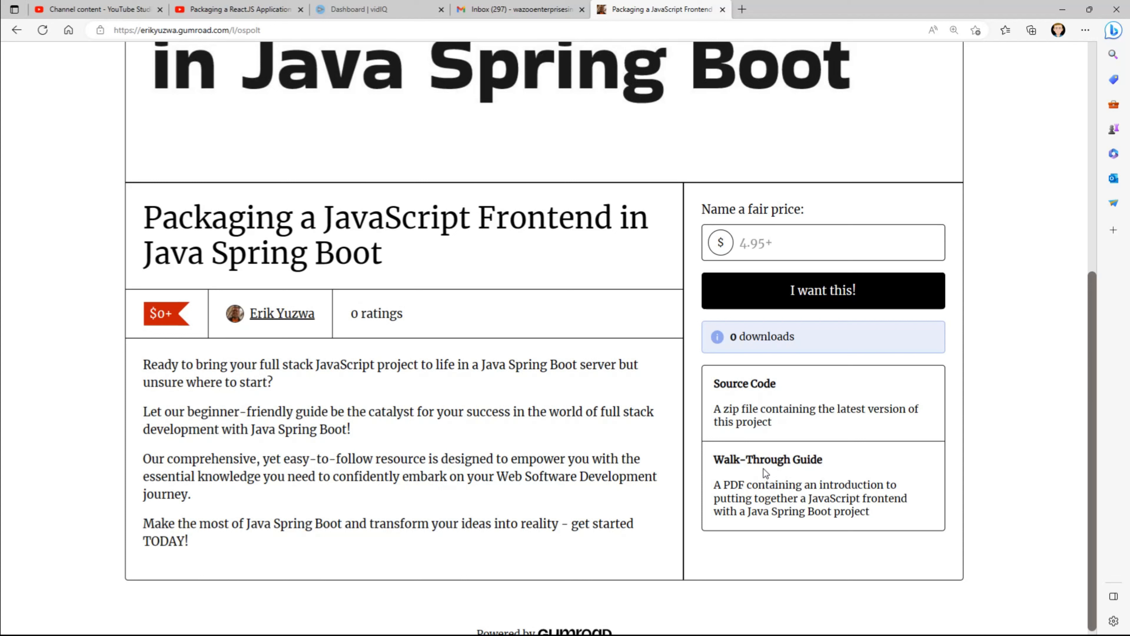
{"action": "mouse_move", "coordinate": [762, 478]}
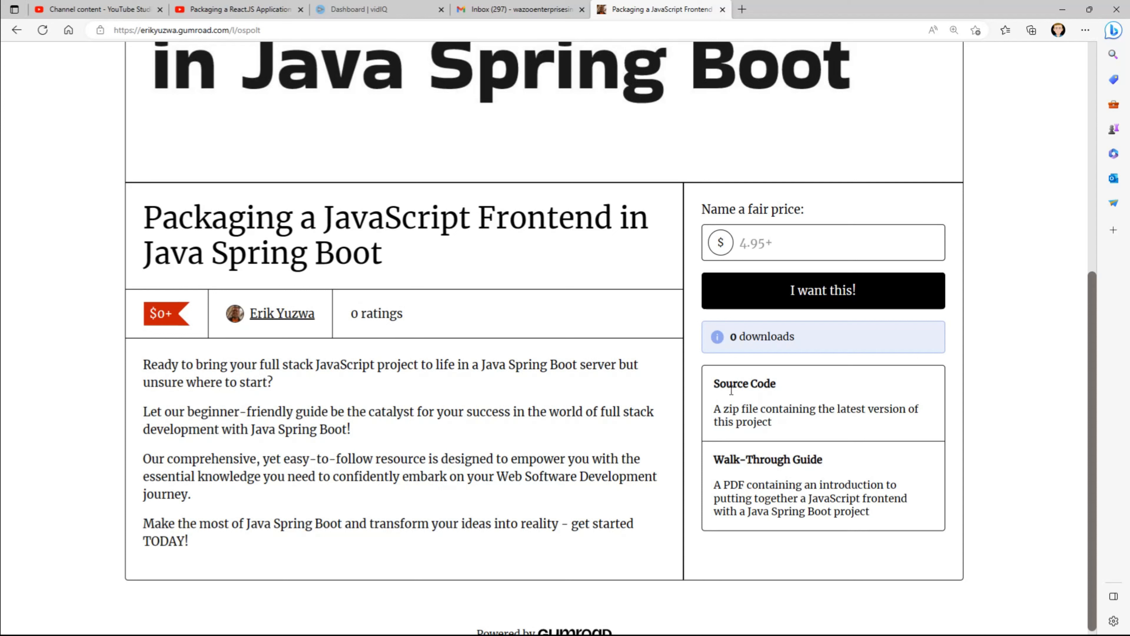
{"action": "mouse_move", "coordinate": [742, 396]}
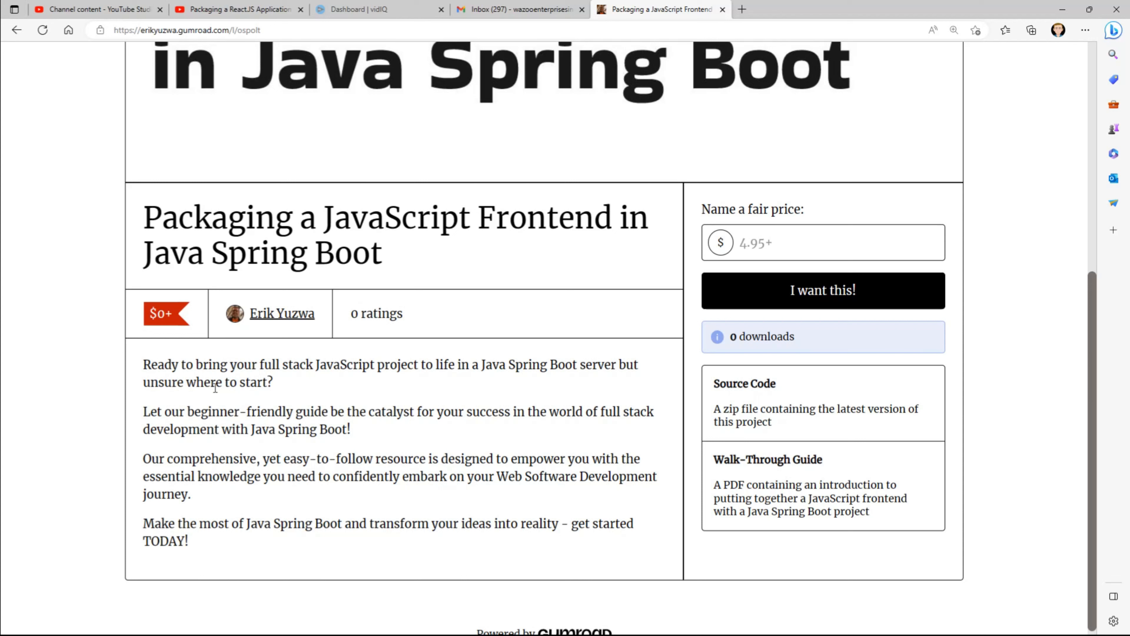
{"action": "mouse_move", "coordinate": [142, 373]}
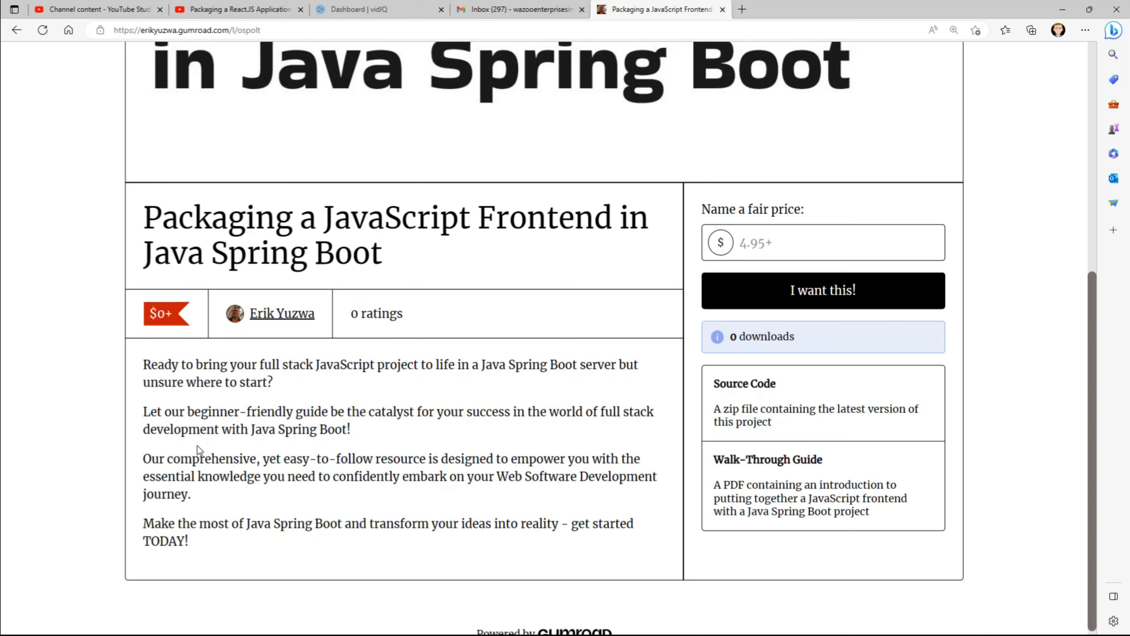
{"action": "mouse_move", "coordinate": [214, 410]}
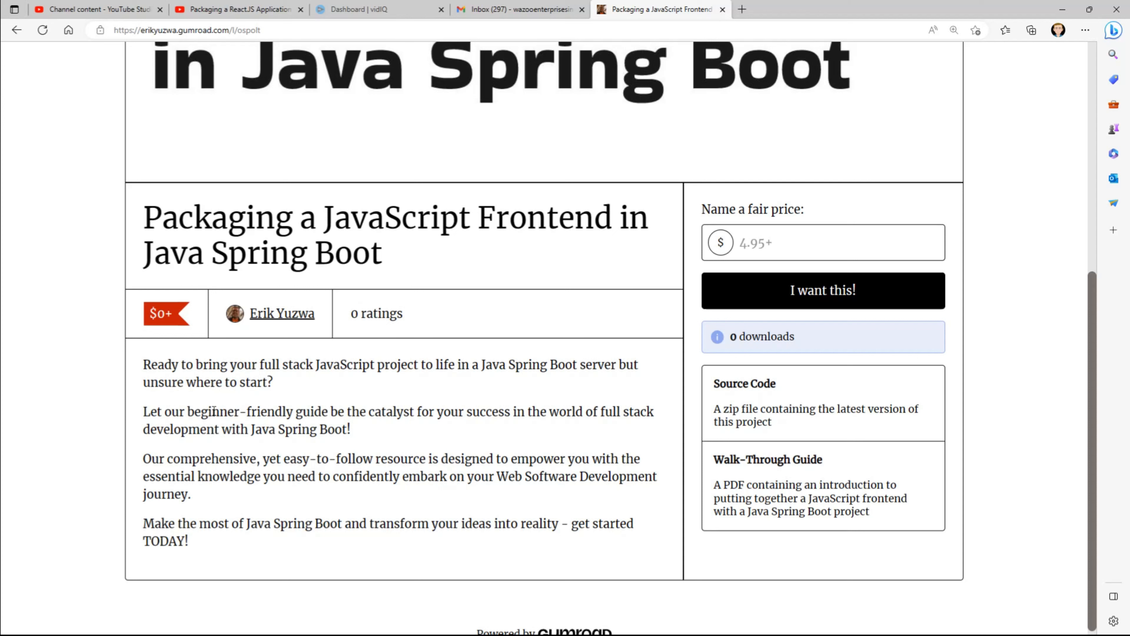
{"action": "mouse_move", "coordinate": [487, 418]}
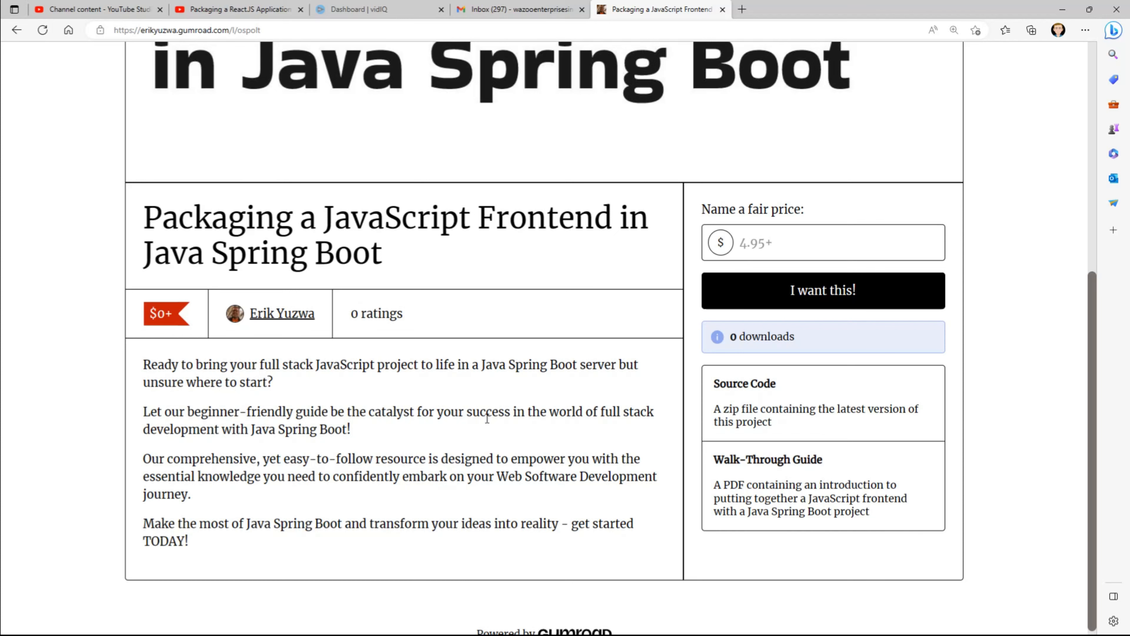
{"action": "scroll", "scroll_direction": "down", "scroll_amount": 3}
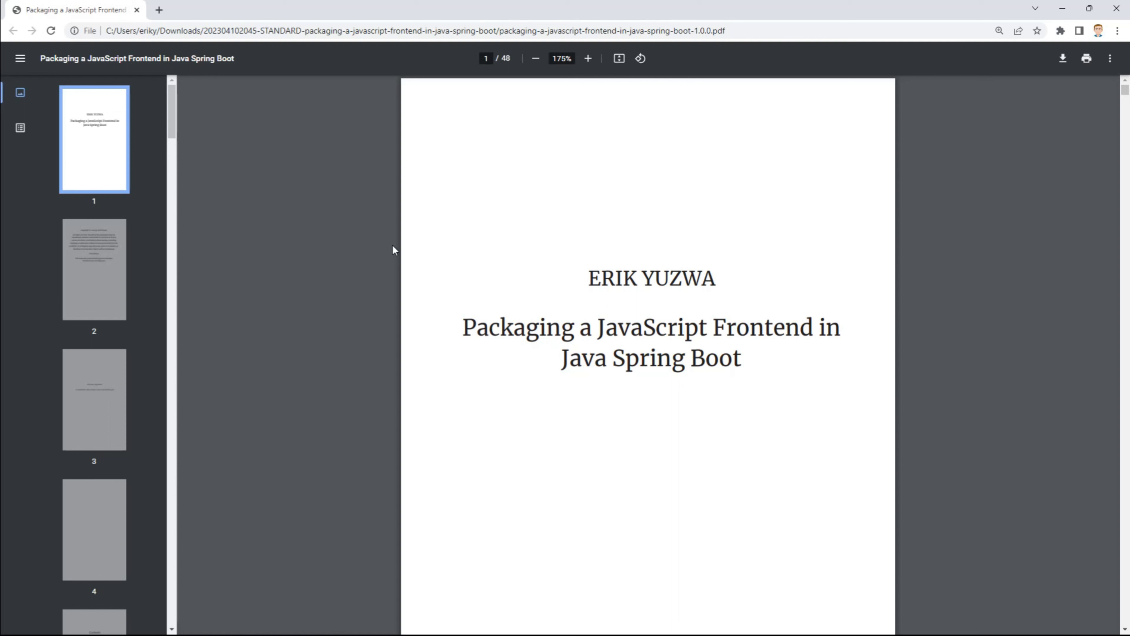
{"action": "mouse_move", "coordinate": [268, 203]}
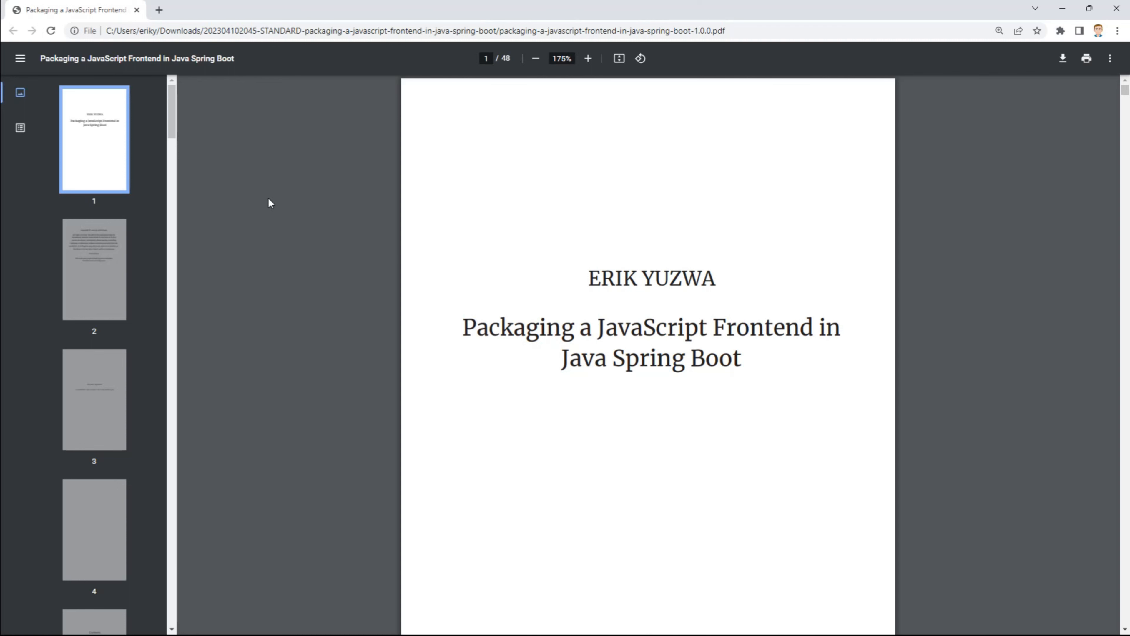
{"action": "mouse_move", "coordinate": [10, 228]}
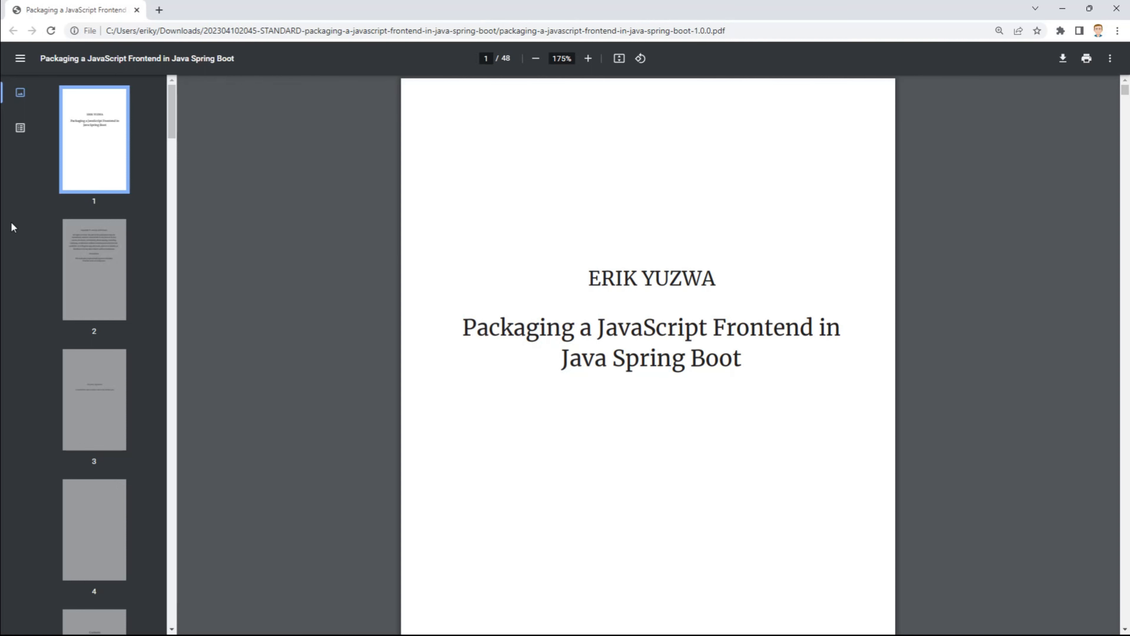
{"action": "scroll", "scroll_direction": "down", "scroll_amount": 3}
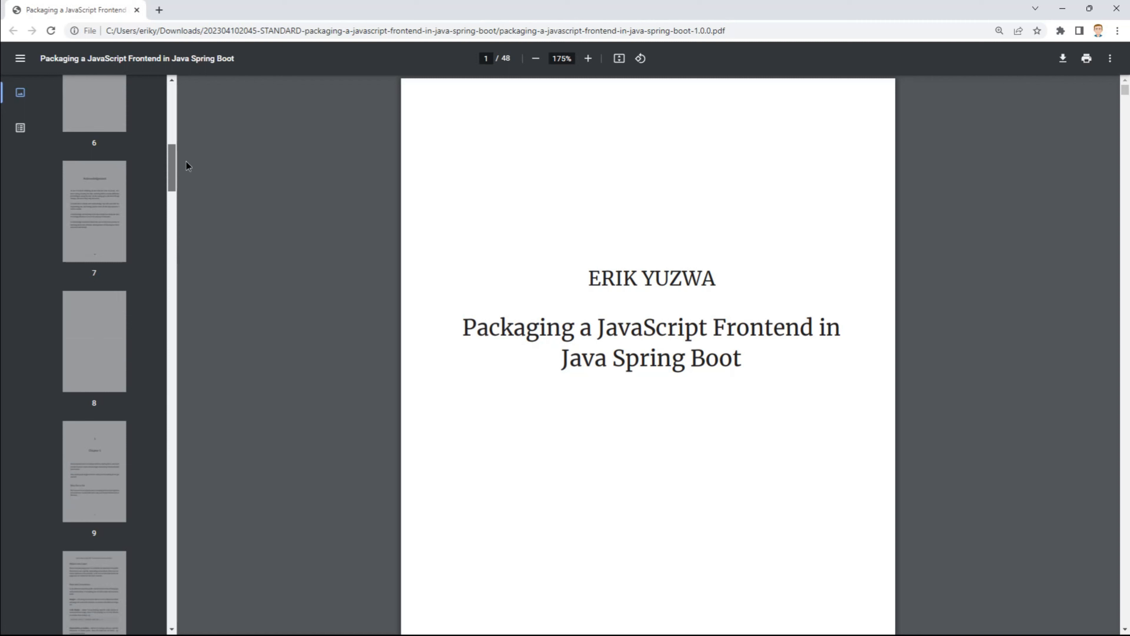
{"action": "scroll", "scroll_direction": "down", "scroll_amount": 3}
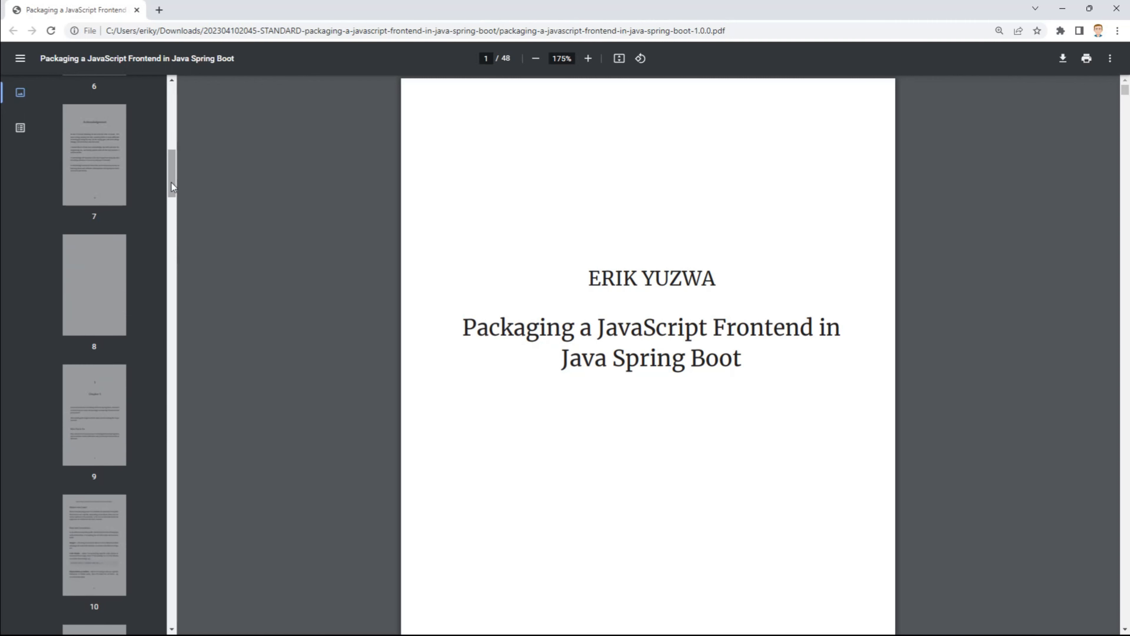
{"action": "scroll", "scroll_direction": "down", "scroll_amount": 3}
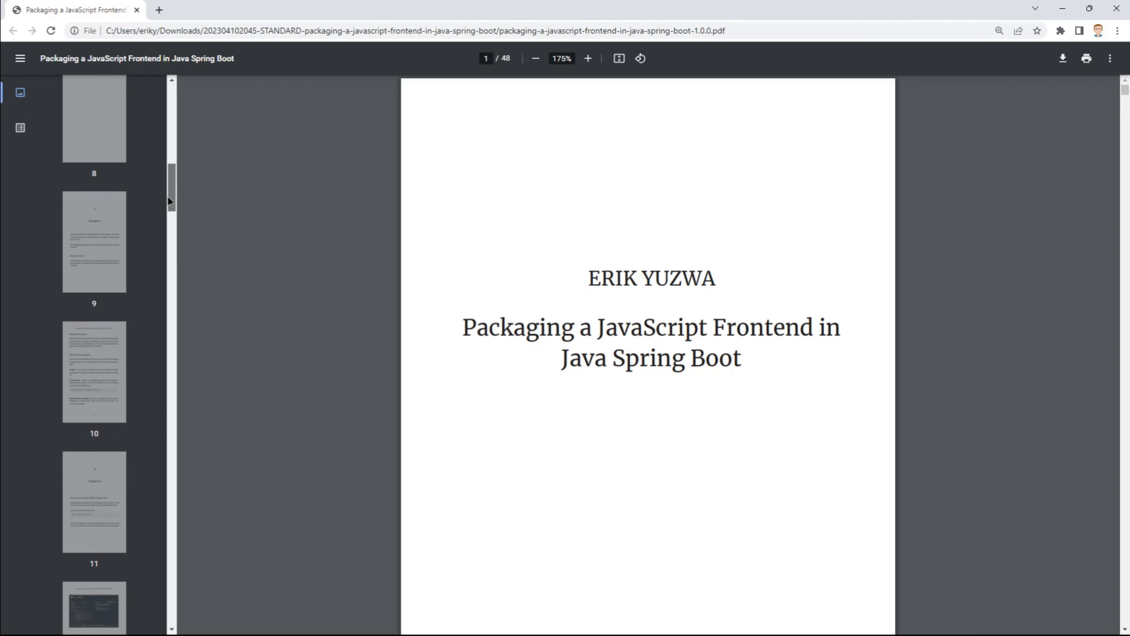
{"action": "scroll", "scroll_direction": "down", "scroll_amount": 3}
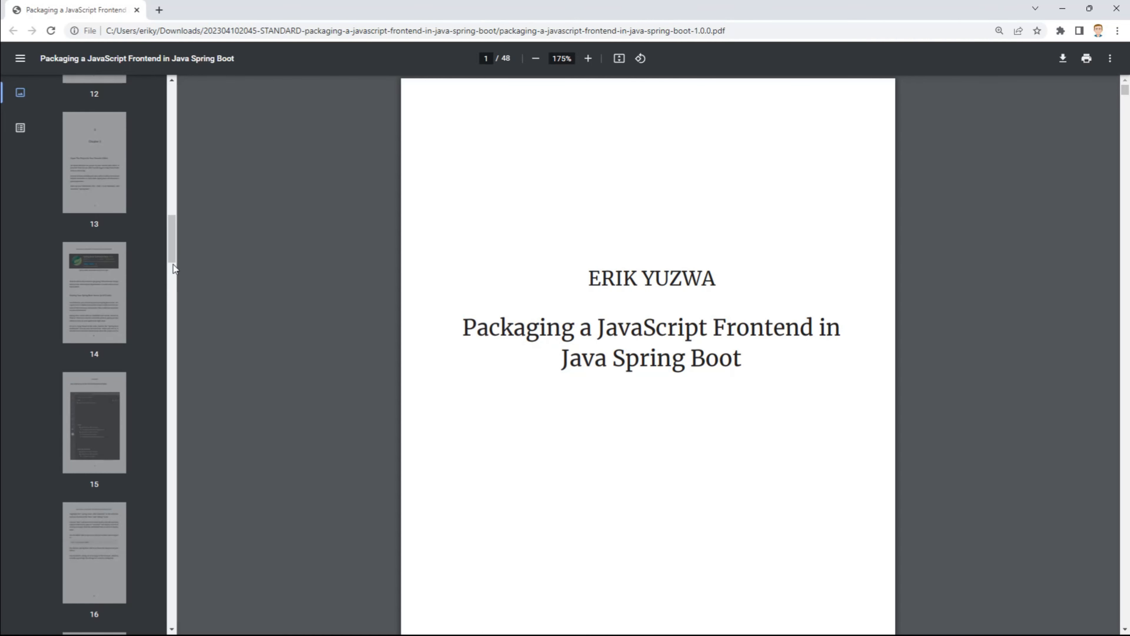
{"action": "mouse_move", "coordinate": [174, 261]}
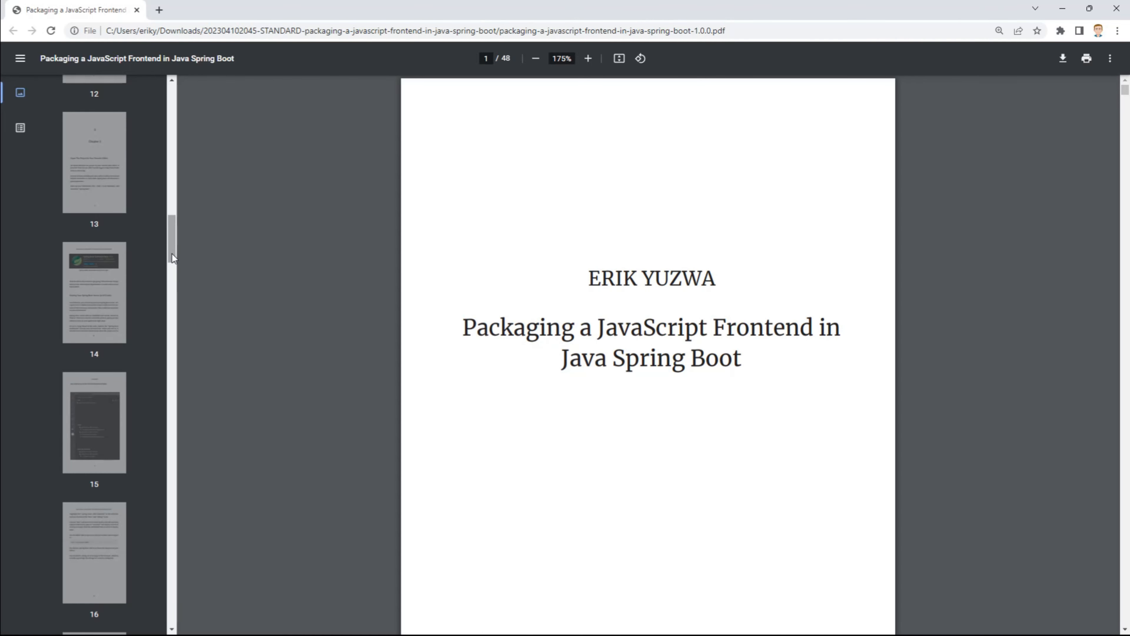